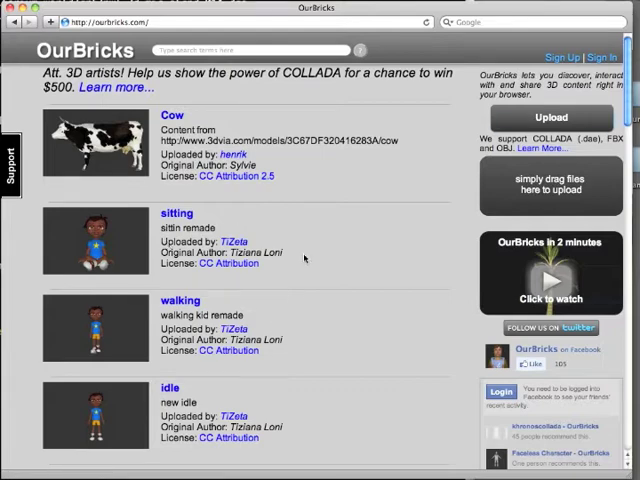
# Step: Scroll through the OurBricks listing of TiZeta's kid models in Safari
pyautogui.scroll(-3)
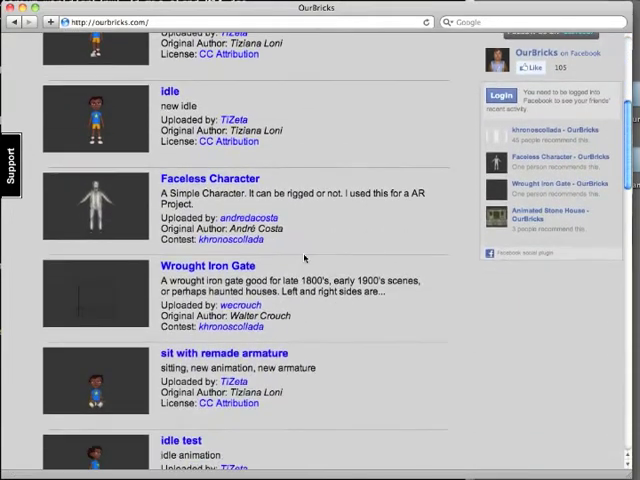
pyautogui.scroll(3)
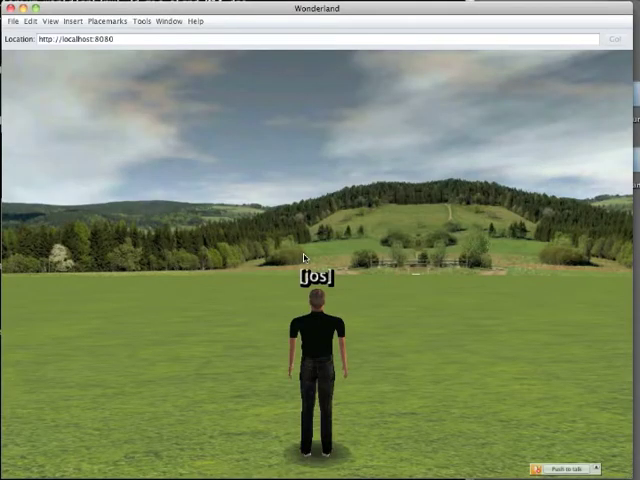
pyautogui.moveTo(210, 153)
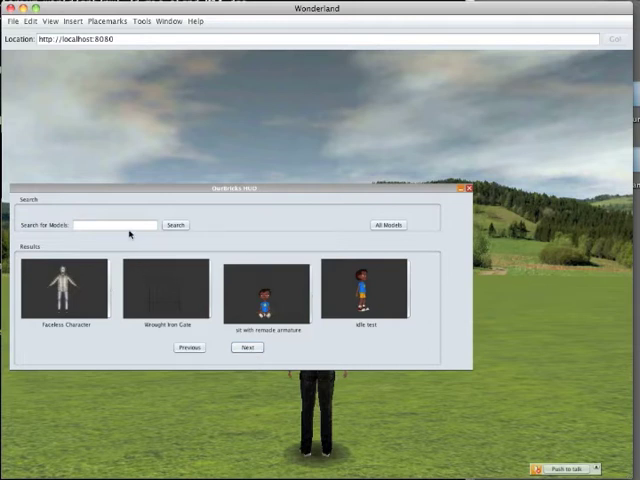
# Step: Search the OurBricks HUD for 'walking' models
pyautogui.click(110, 224)
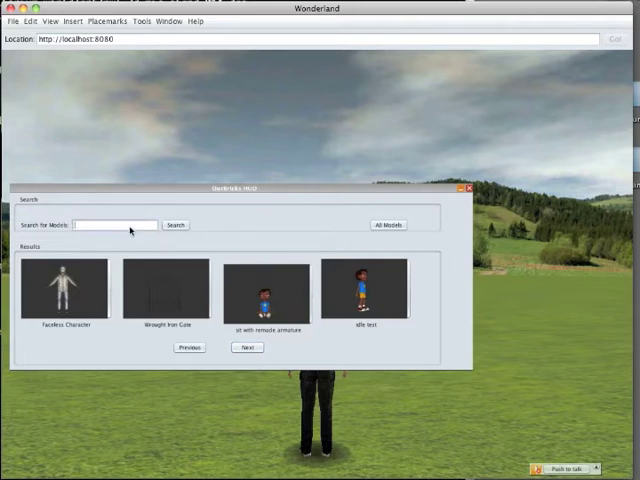
pyautogui.write('walking')
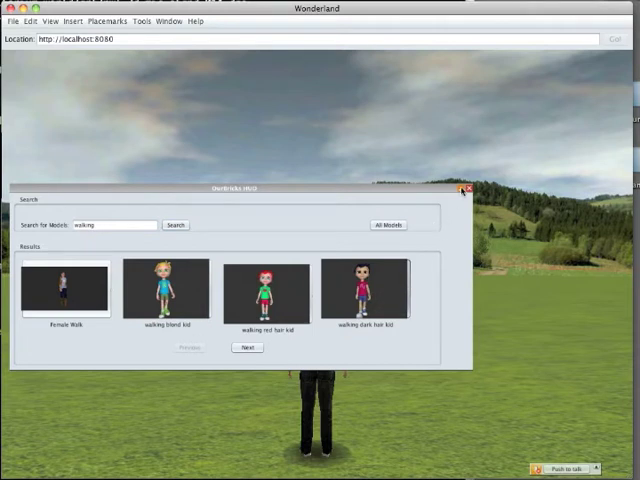
pyautogui.click(465, 189)
pyautogui.write('sit')
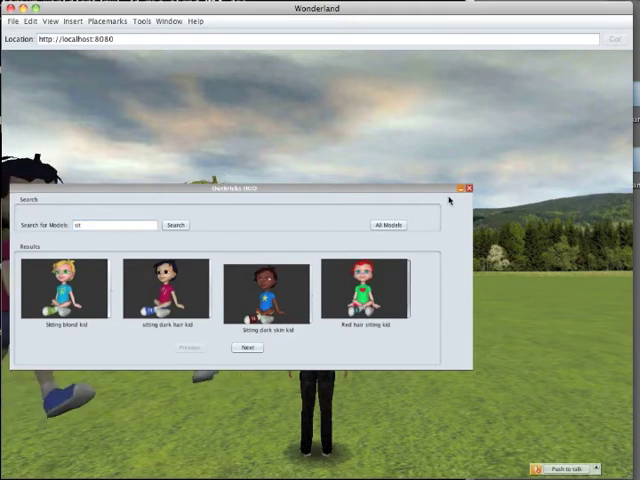
pyautogui.moveTo(547, 290)
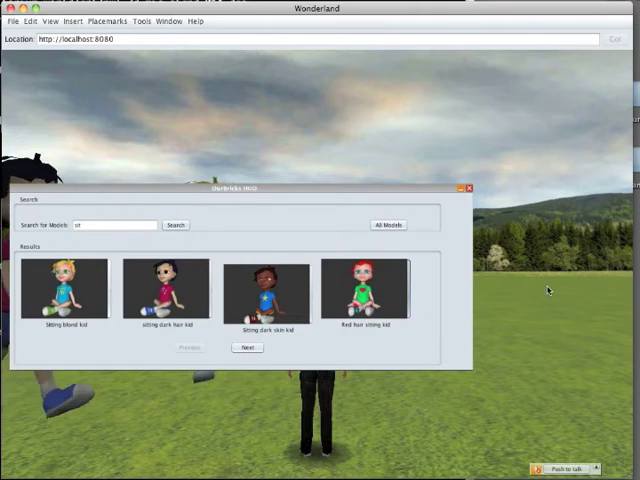